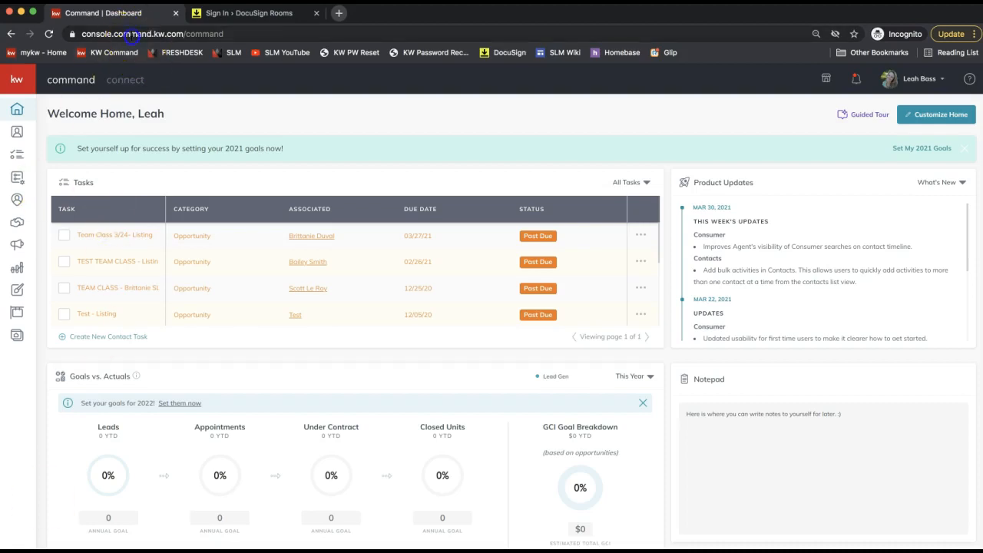
Go to the Opportunities page with the team's Listings, Buyers and Leases pipelines
type("agent.kw.com")
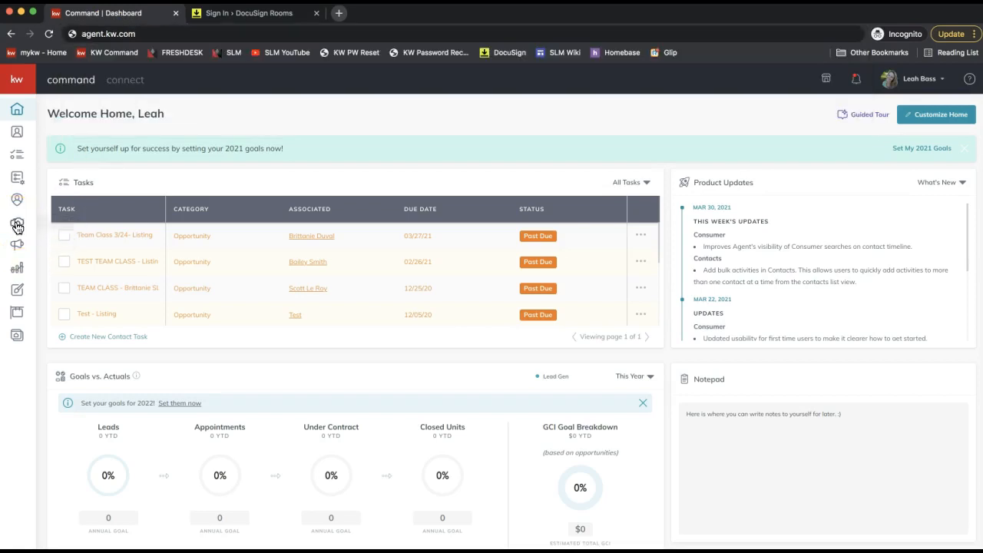
left_click(17, 225)
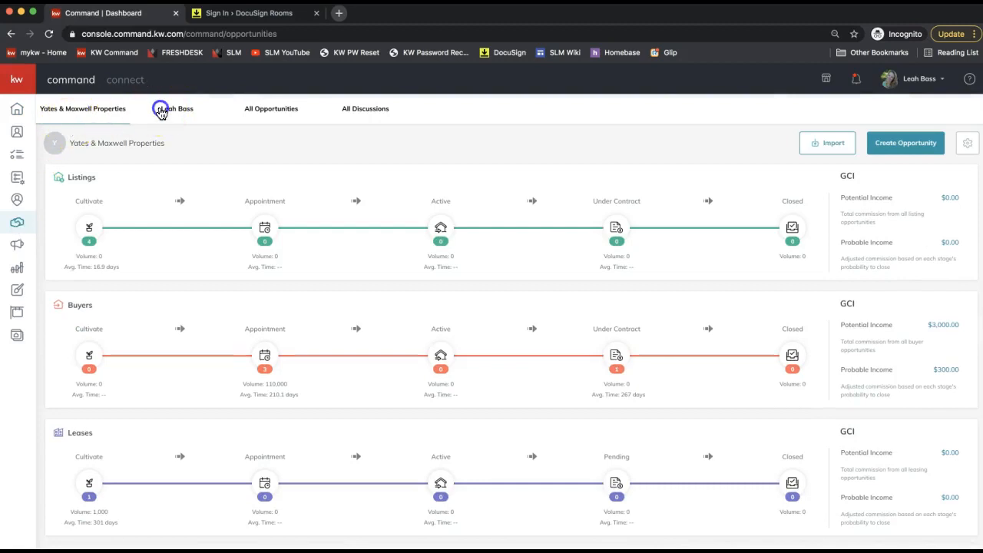
Show Leah Boss's own Listings in the Under Contract stage (Escrow and Clear to Close)
left_click(177, 108)
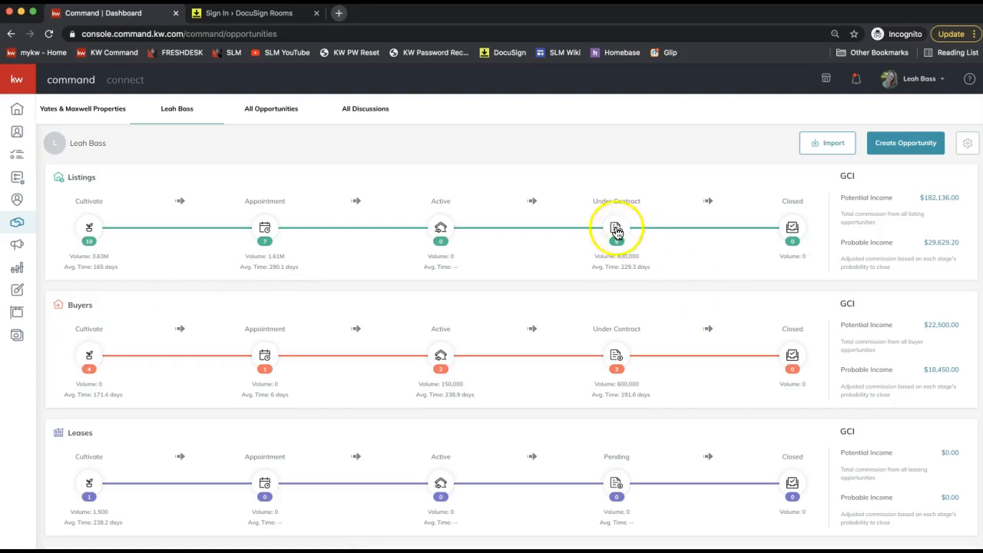
left_click(616, 227)
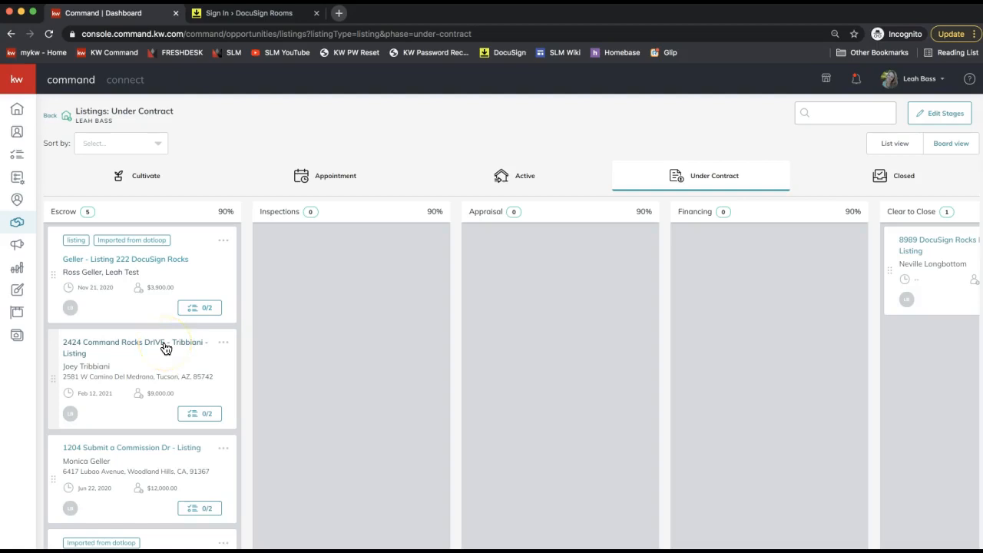
Bring up the 2424 Command Rocks DrIVE – Tribbioni listing from the Escrow column
left_click(134, 347)
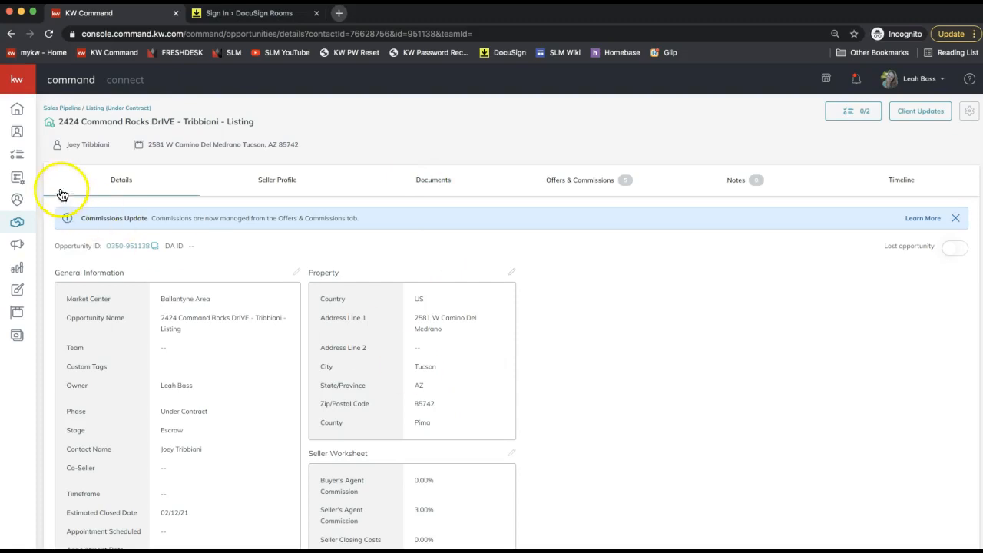
mouse_move(115, 192)
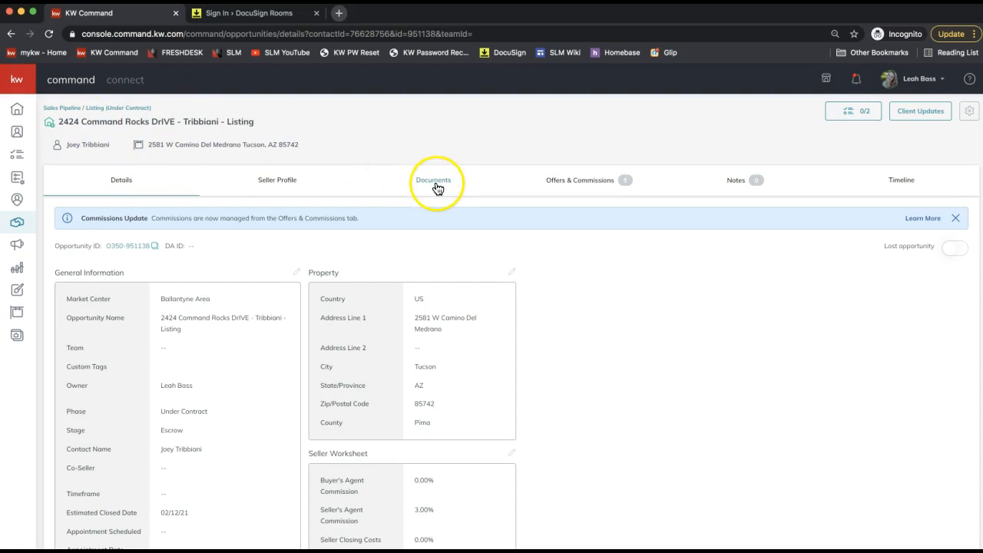
Review the NC Listing/Sale Checklist showing 1 of 23 documents uploaded
left_click(433, 180)
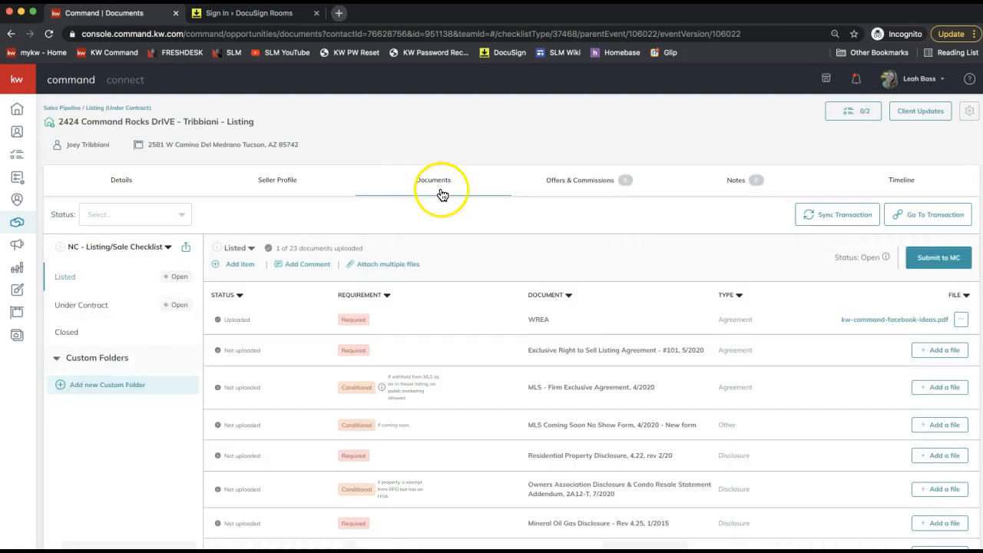
mouse_move(433, 192)
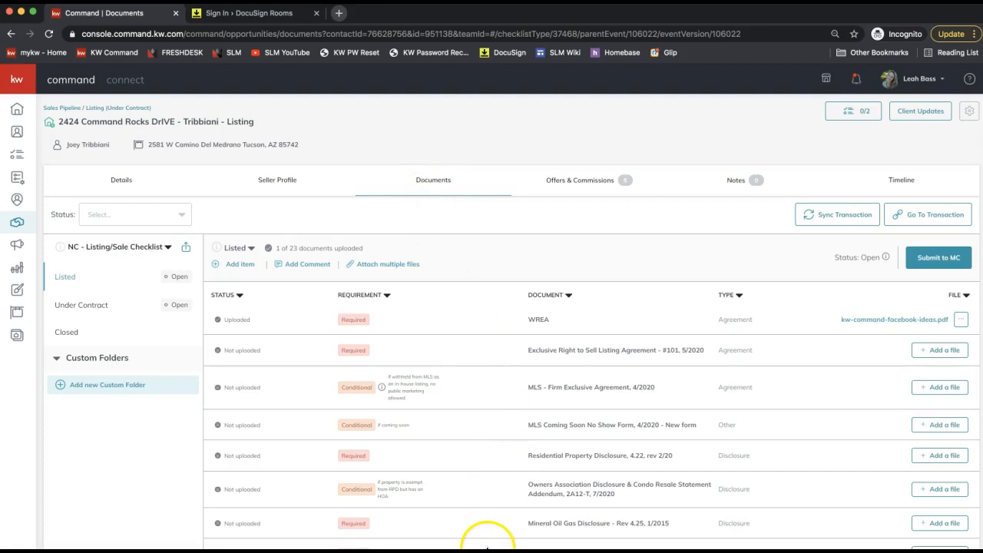
scroll("down", 3)
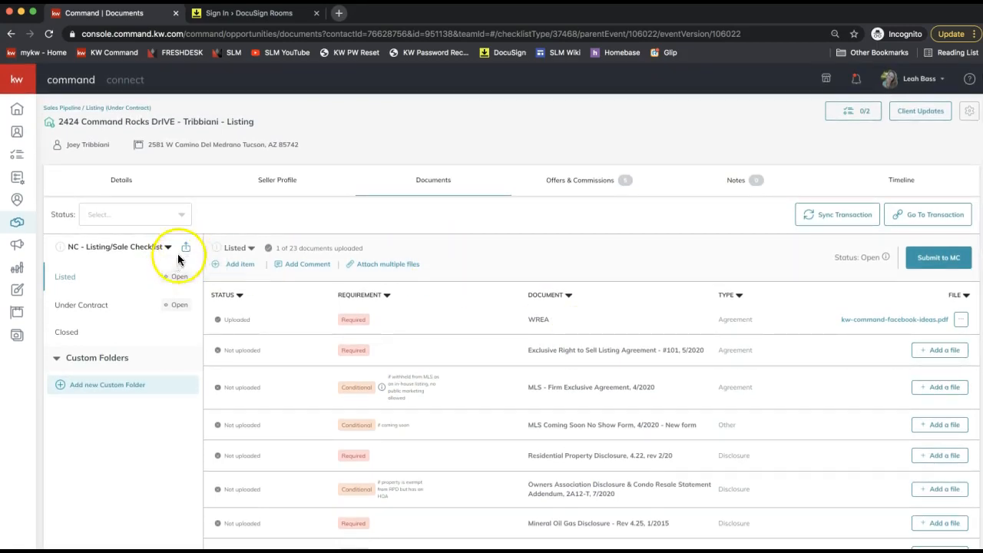
left_click(185, 246)
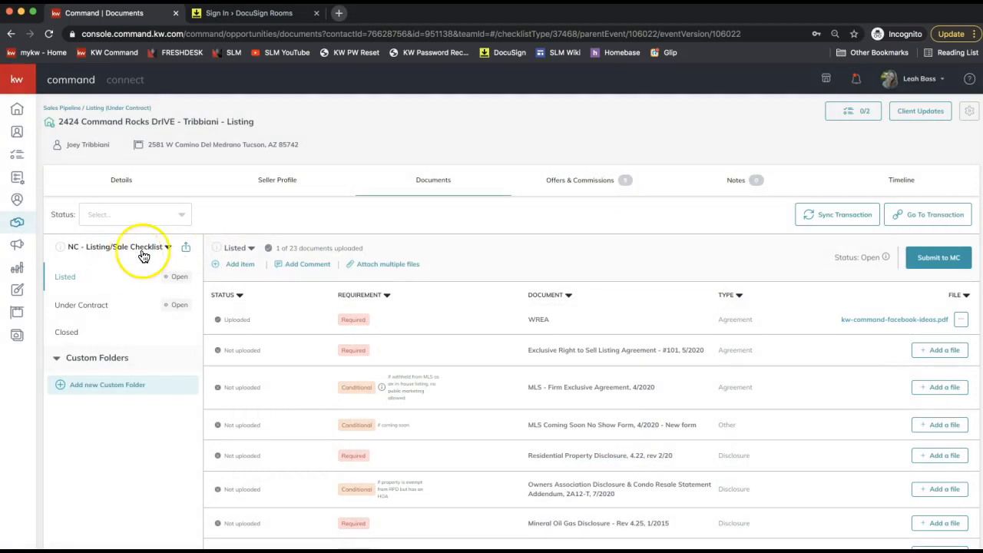
mouse_move(647, 397)
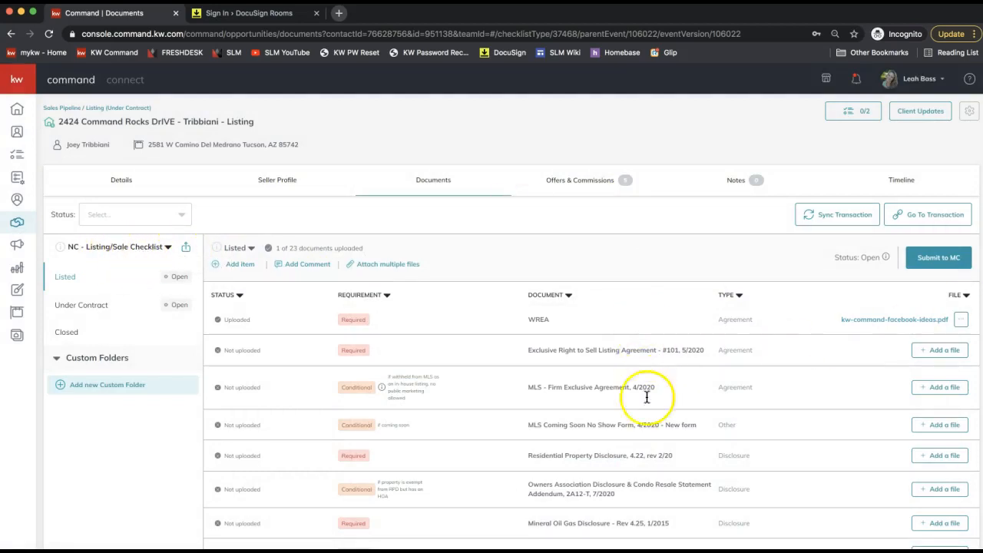
mouse_move(799, 427)
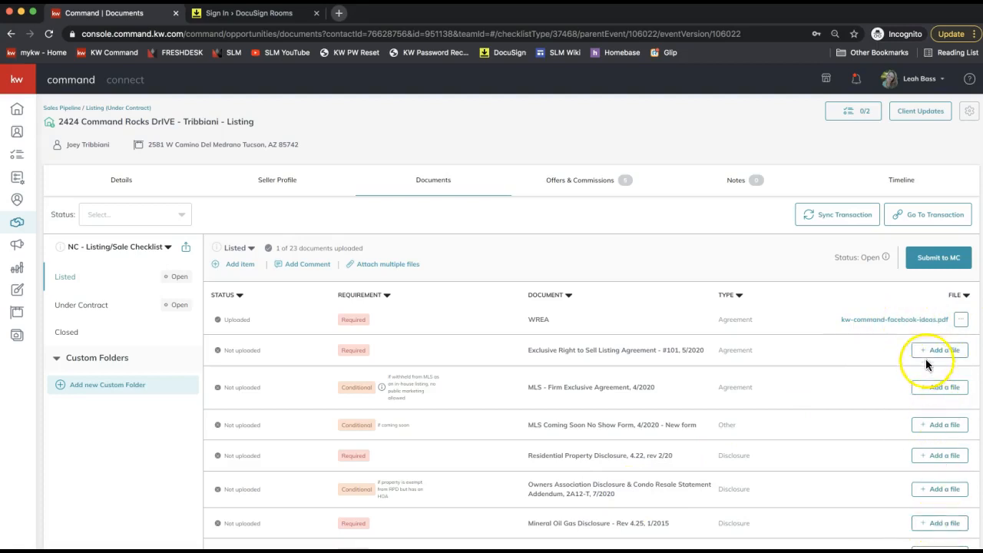
mouse_move(593, 333)
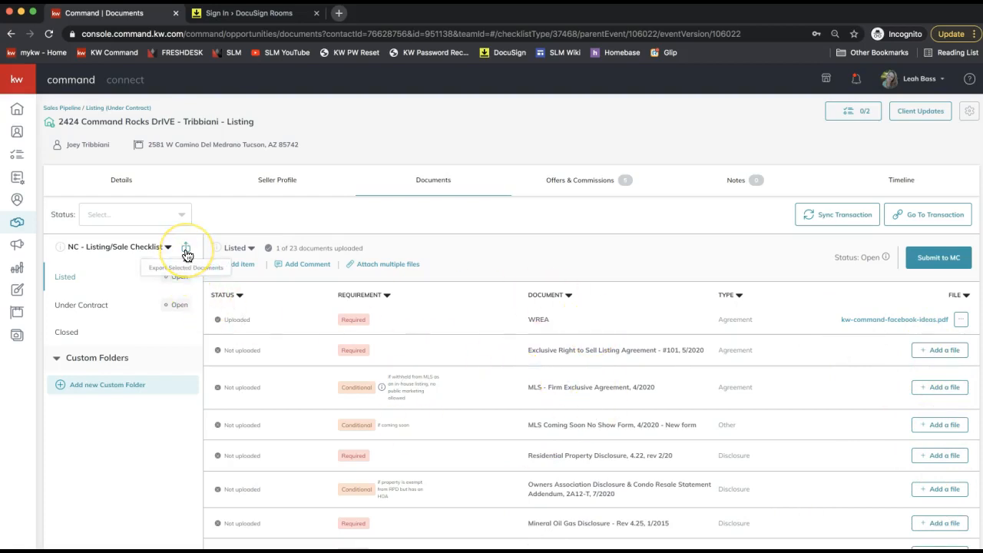
In Export Documents, leave credentials off and export all documents with version history
left_click(186, 248)
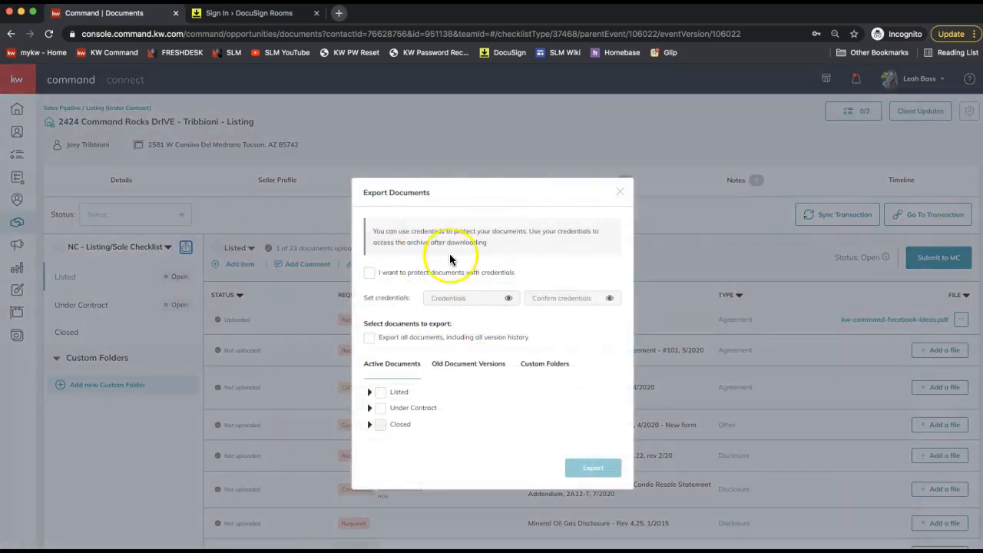
mouse_move(412, 289)
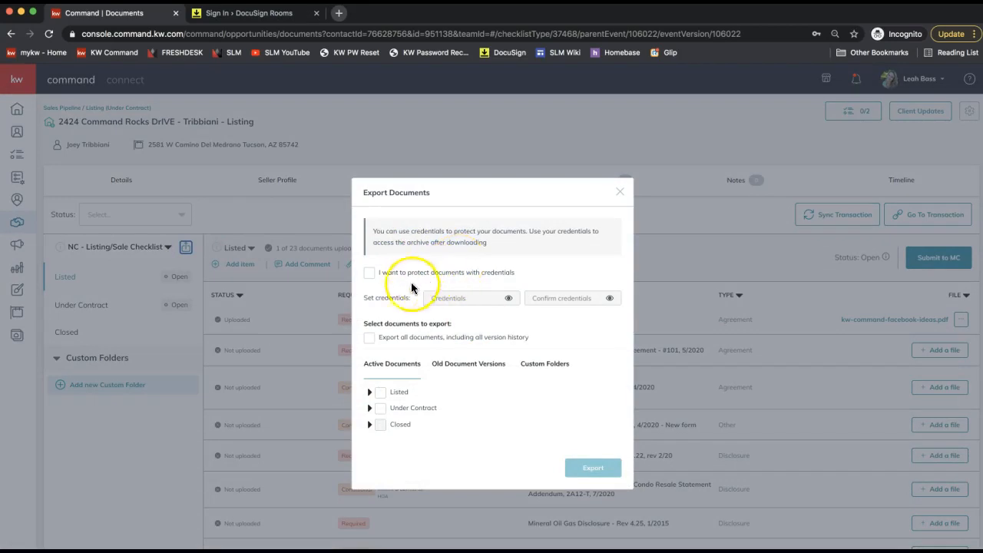
left_click(369, 273)
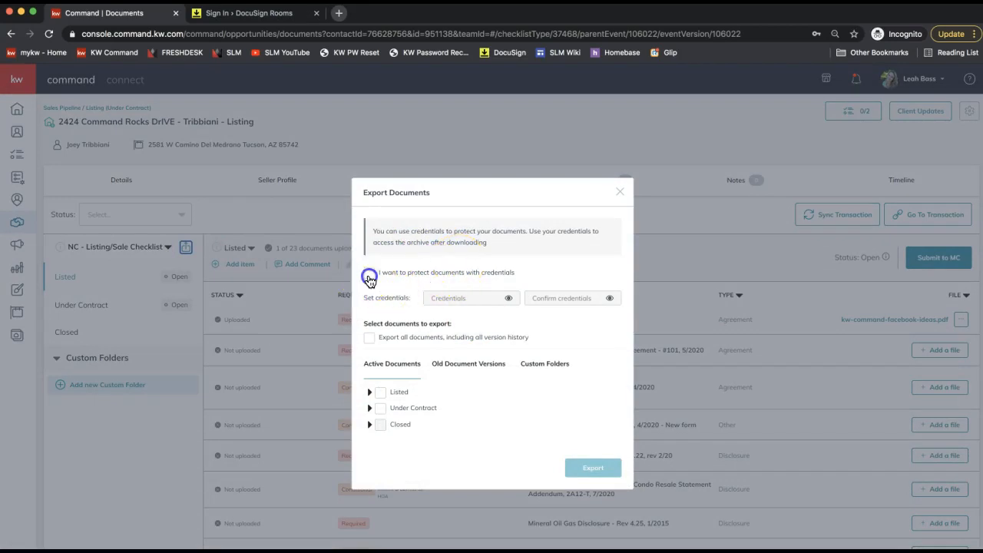
left_click(368, 274)
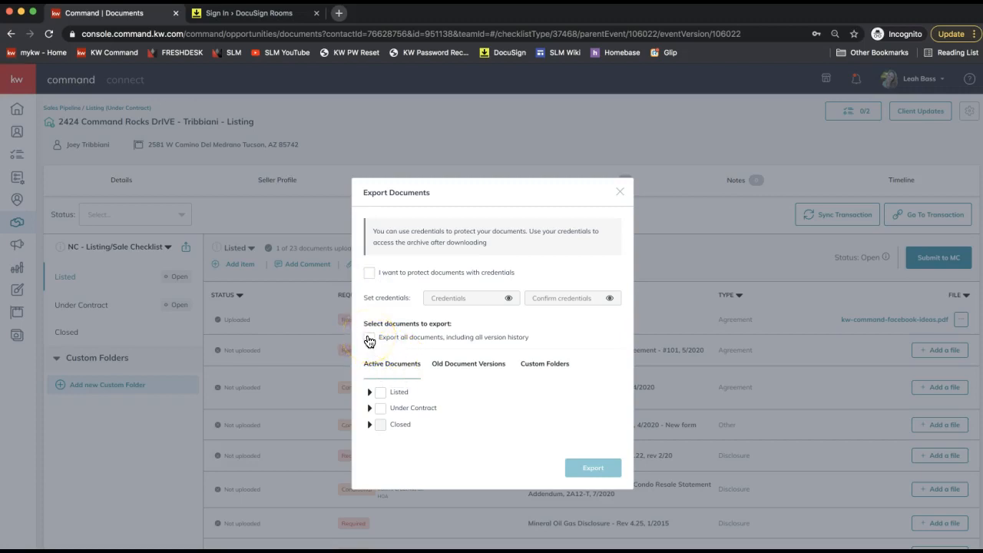
left_click(369, 338)
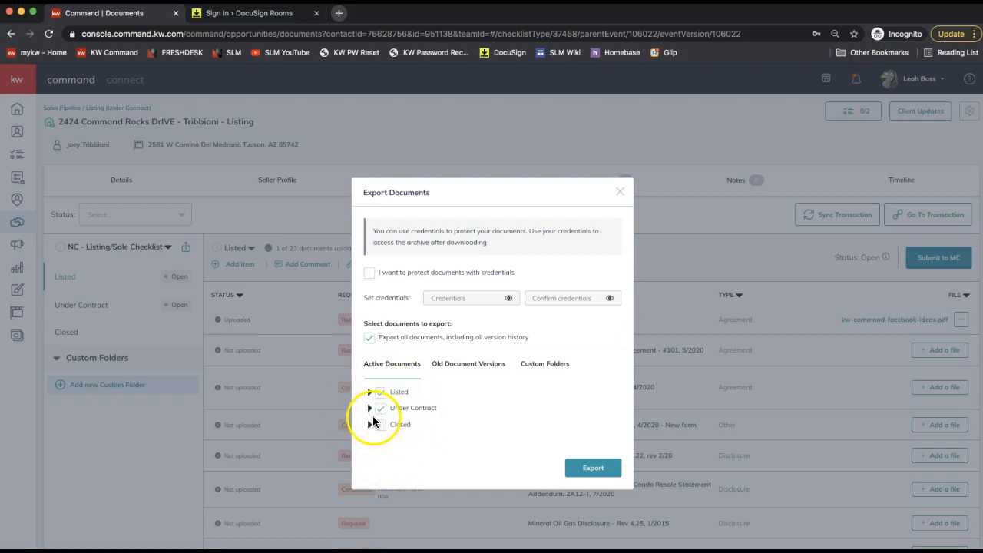
Check the Listed and Under Contract folders for export, leaving Closed unselected
left_click(369, 408)
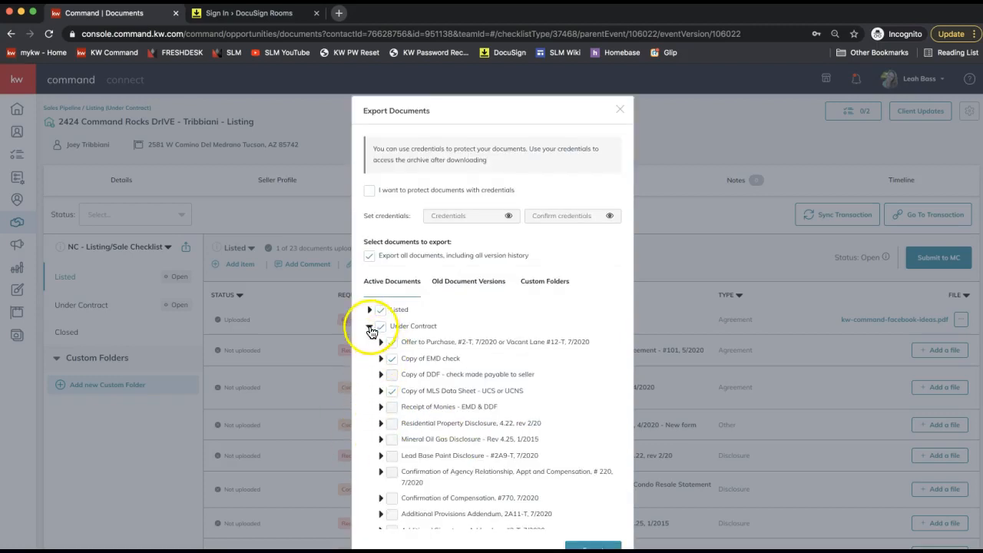
left_click(370, 326)
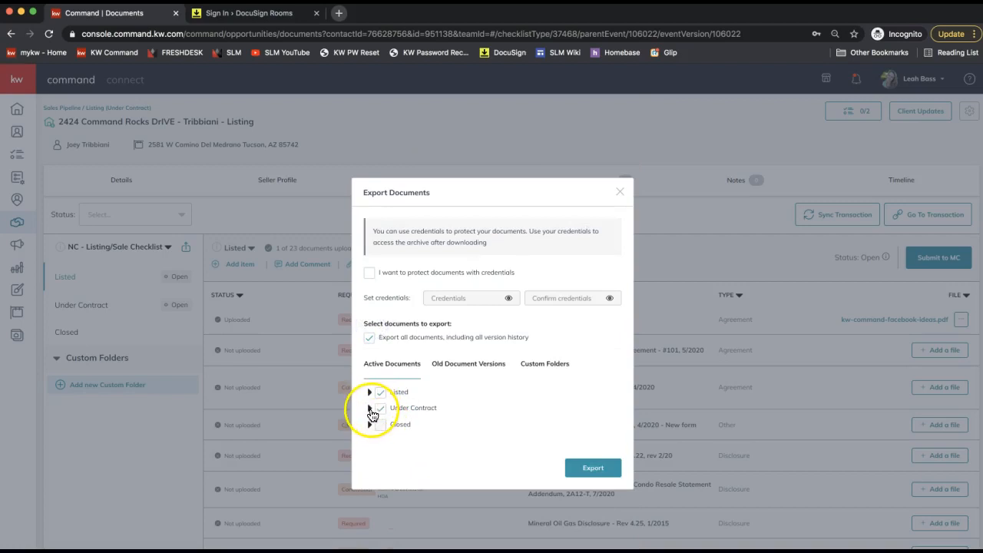
left_click(369, 409)
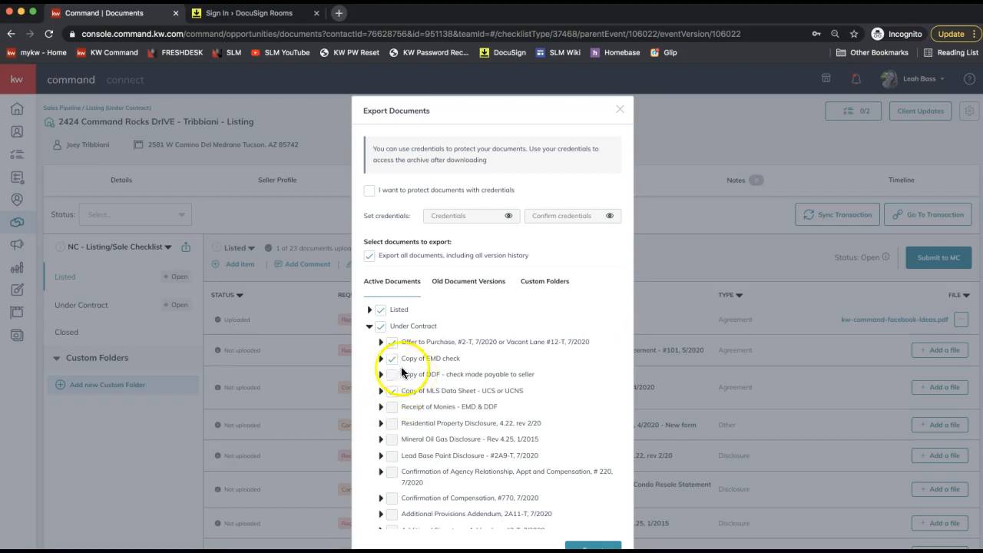
scroll("down", 3)
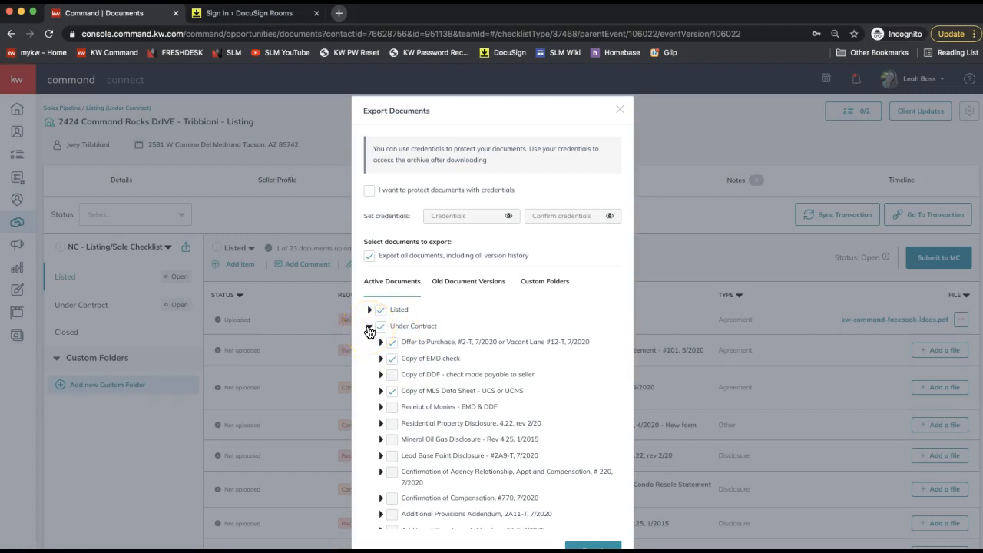
left_click(370, 326)
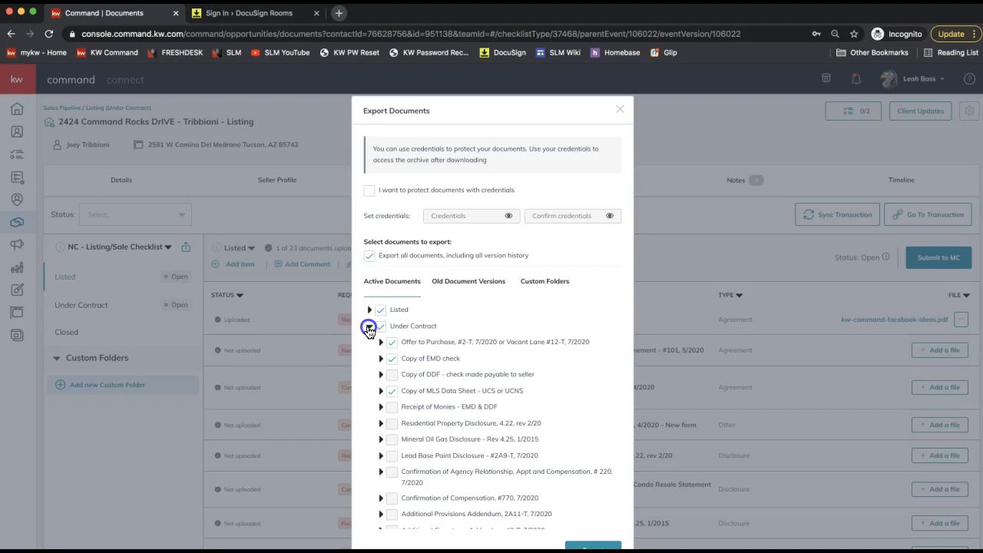
left_click(369, 326)
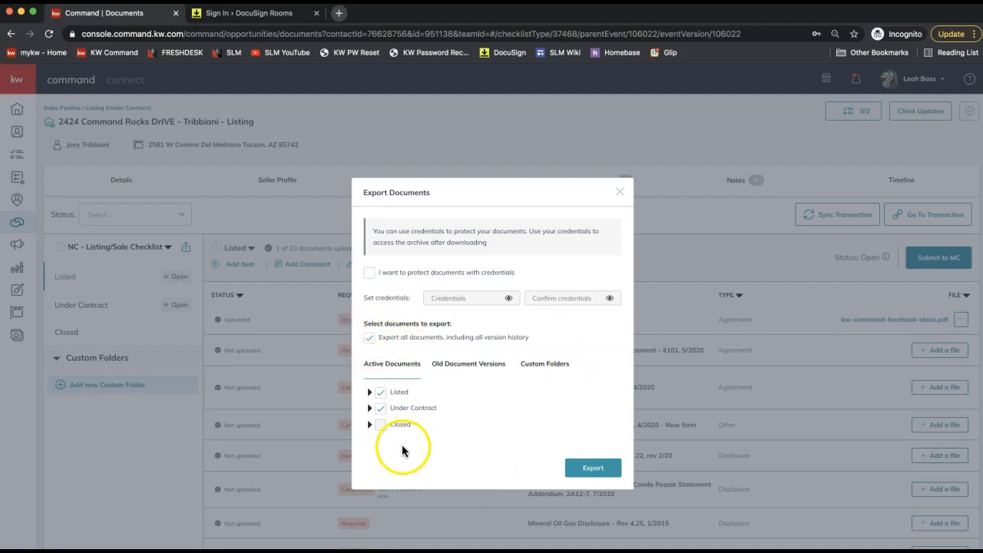
mouse_move(593, 467)
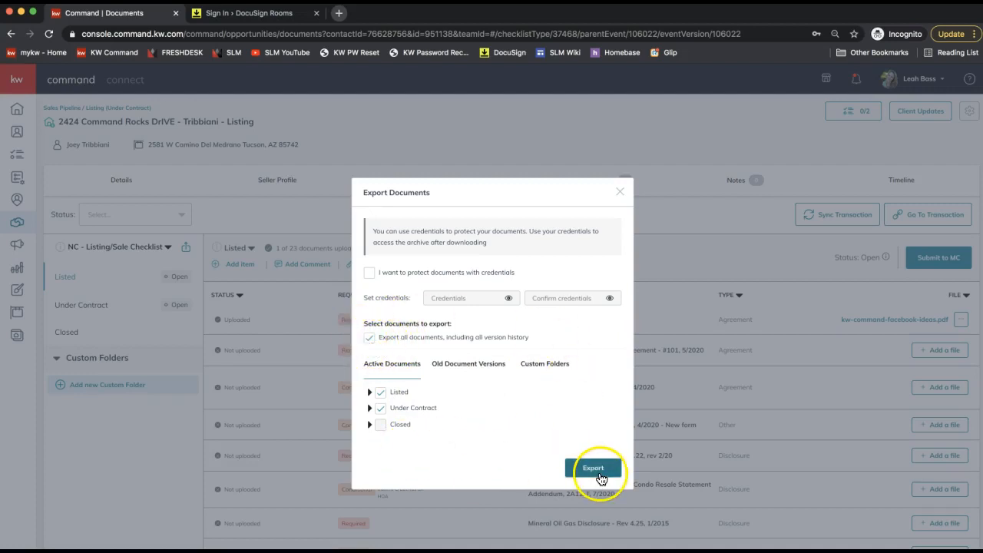
Submit the export so a download link for the archive will follow
left_click(593, 467)
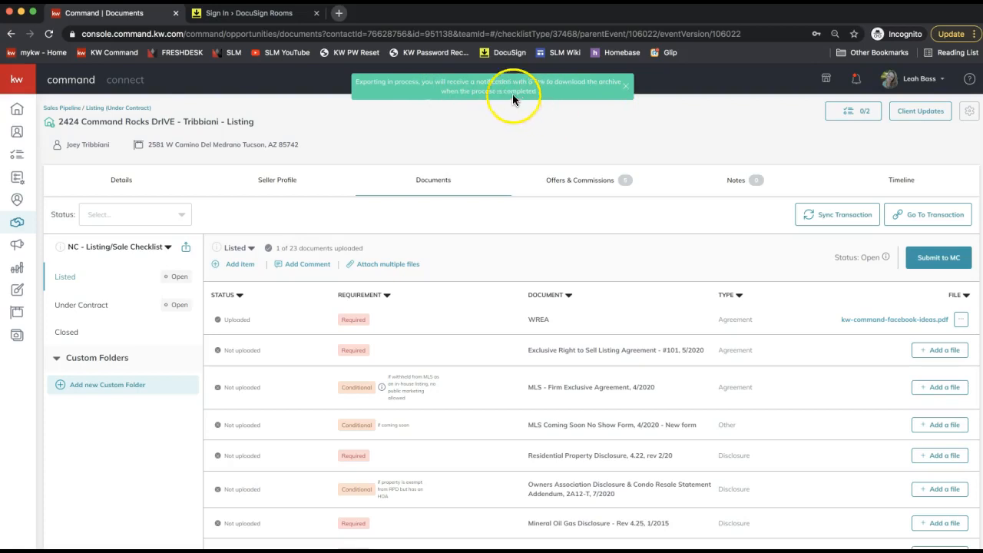
mouse_move(578, 90)
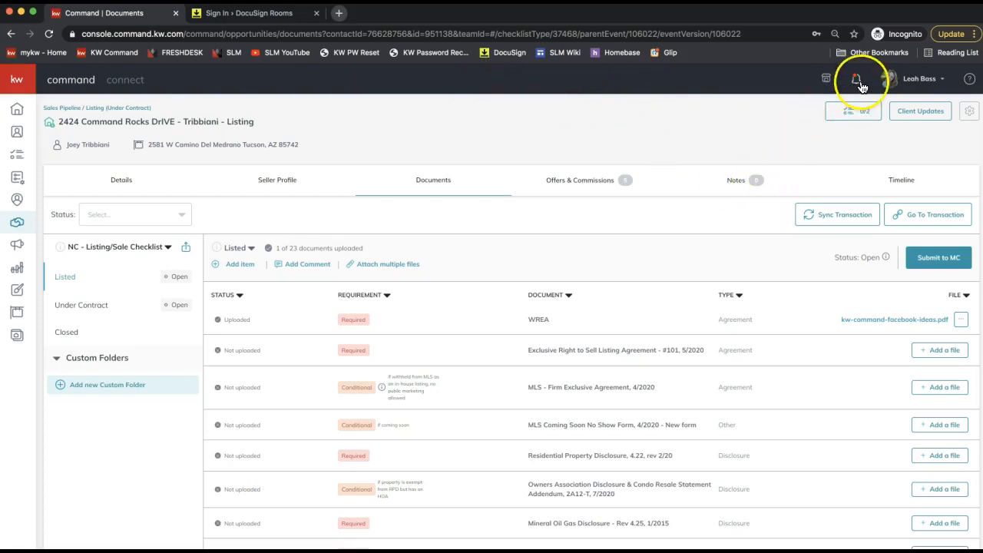
left_click(856, 79)
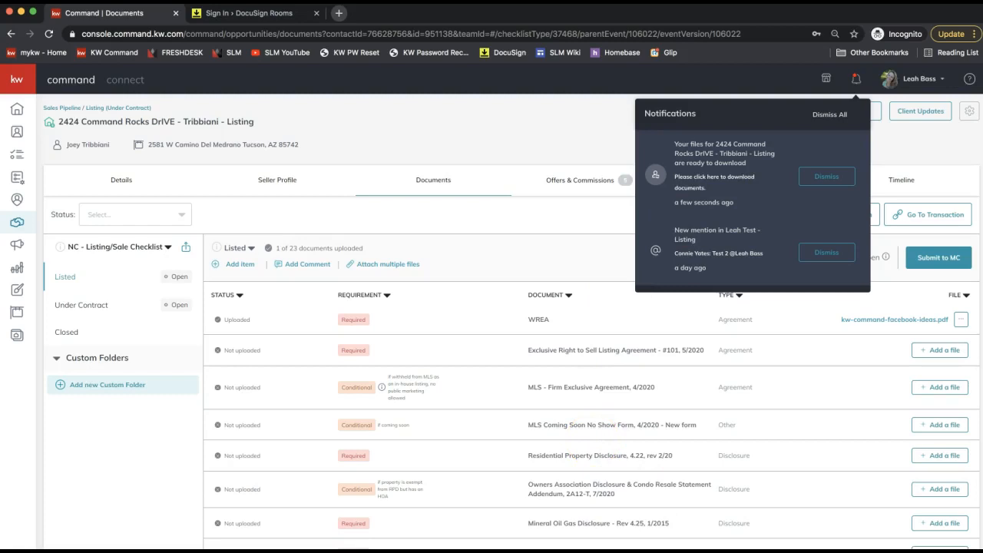
left_click(713, 175)
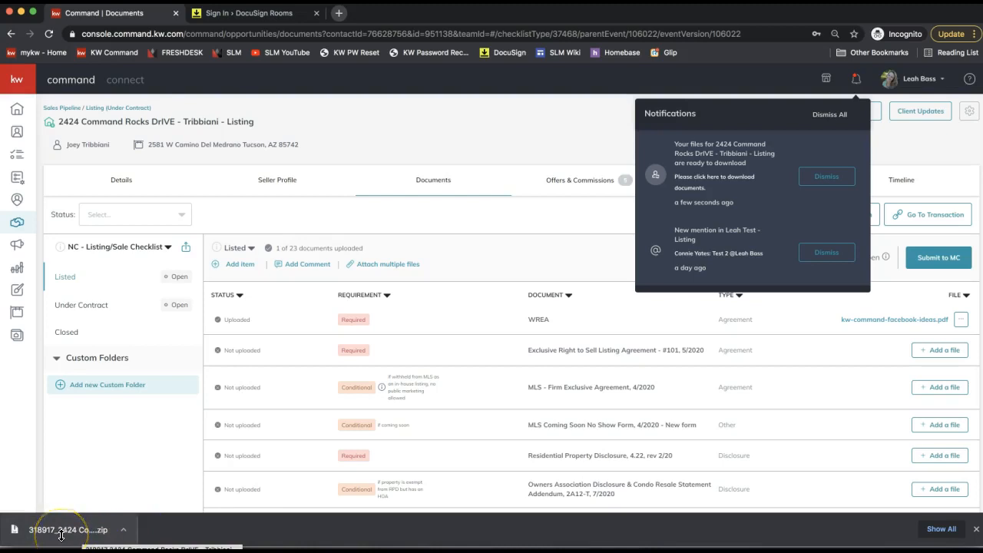
left_click(68, 528)
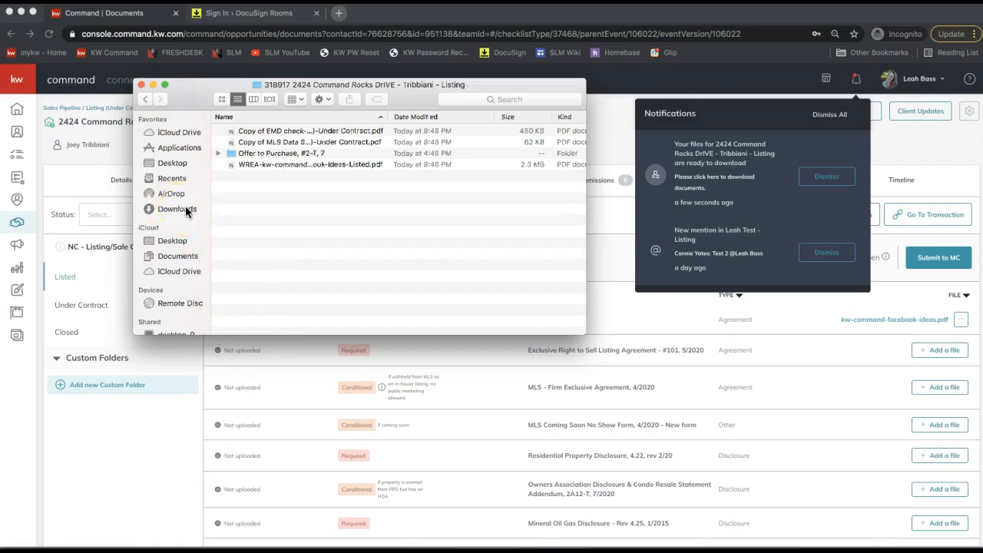
Locate the extracted listing folder with the exported PDFs in Downloads
left_click(176, 209)
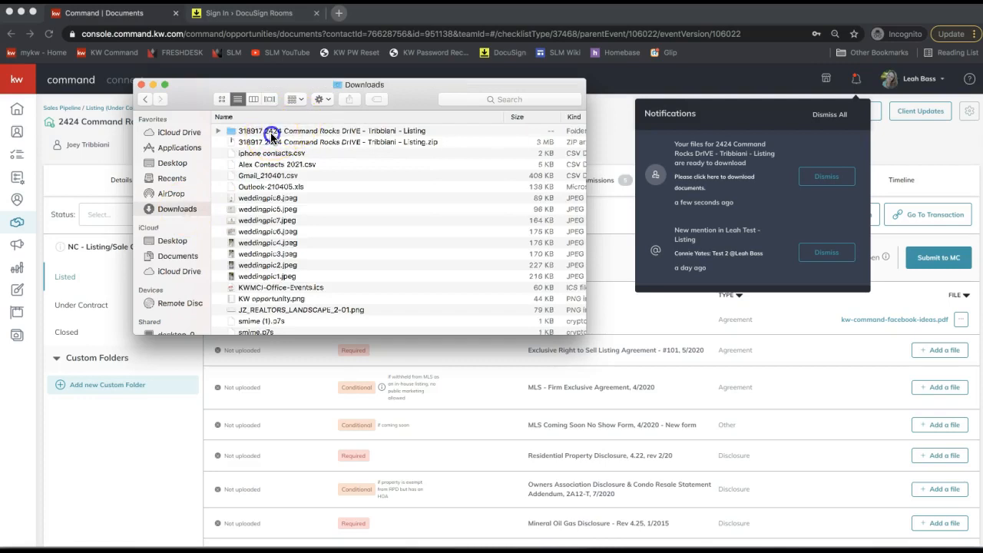
left_click(330, 130)
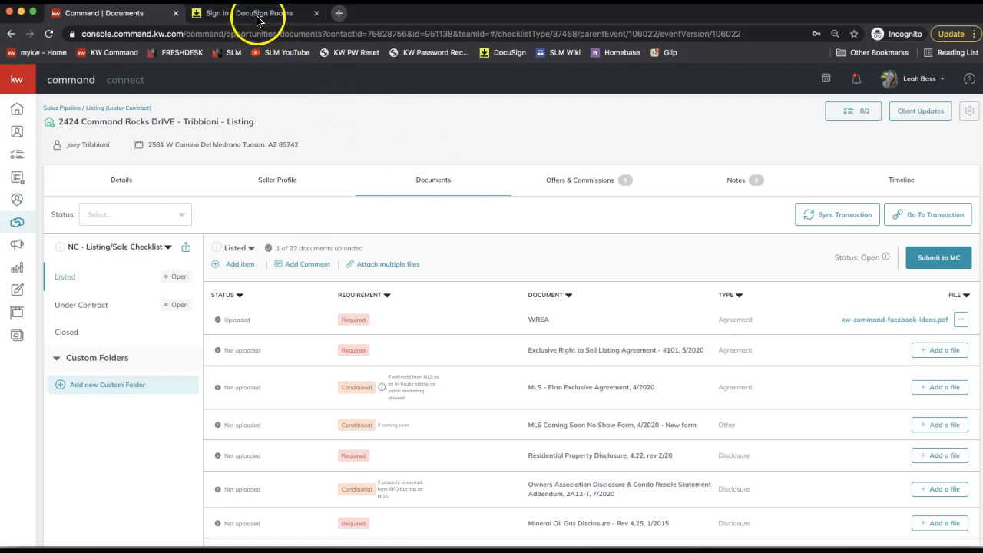
Log in to DocuSign Rooms with the saved email and password to reach the Dashboard
left_click(249, 13)
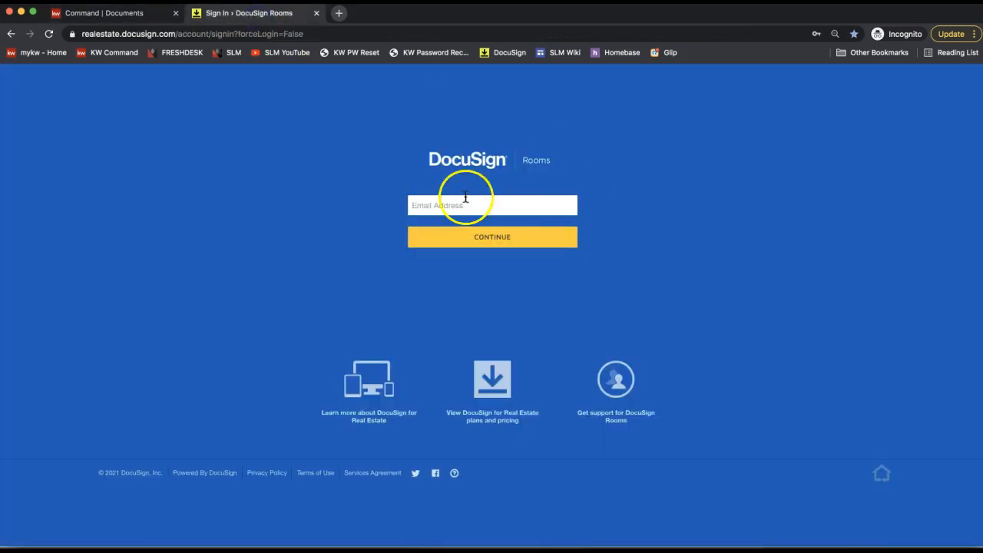
left_click(491, 206)
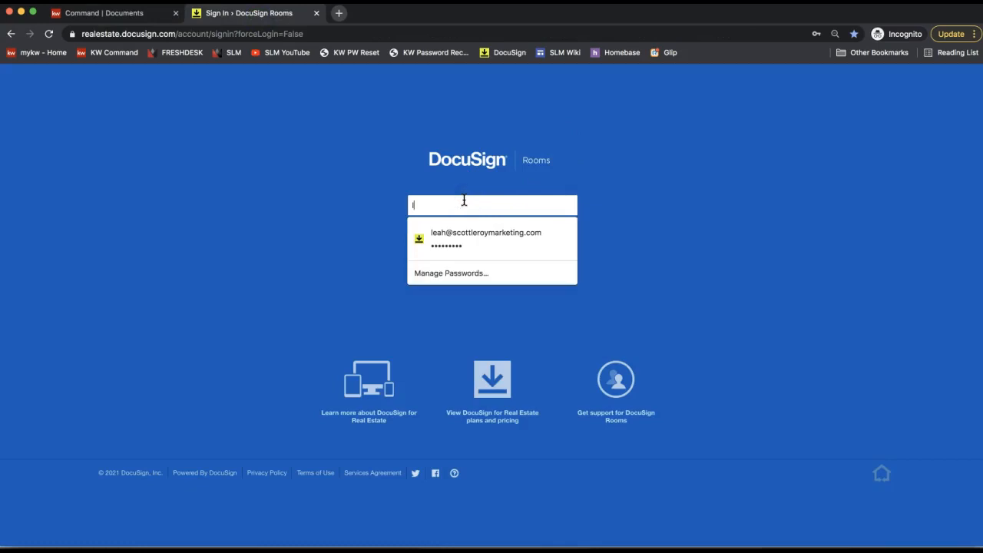
left_click(486, 238)
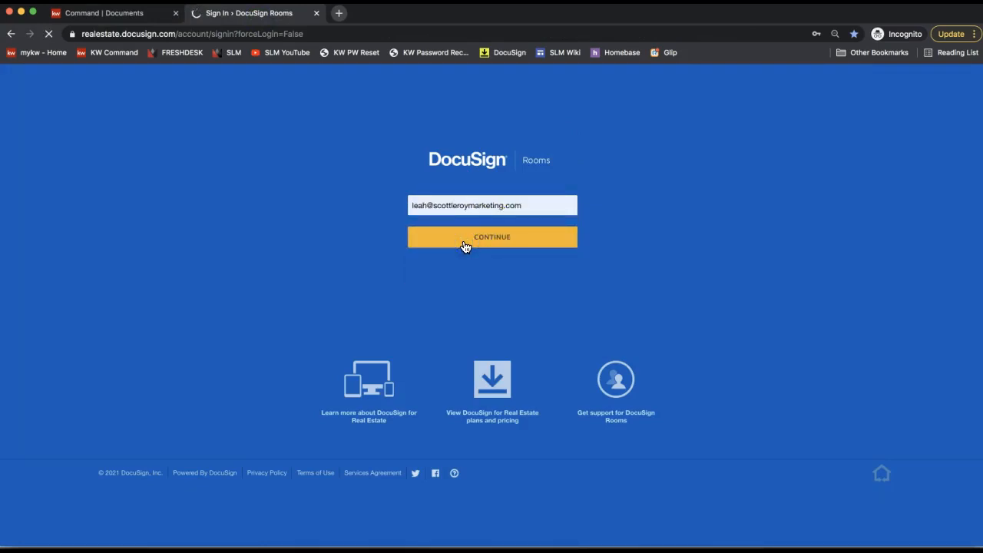
left_click(491, 236)
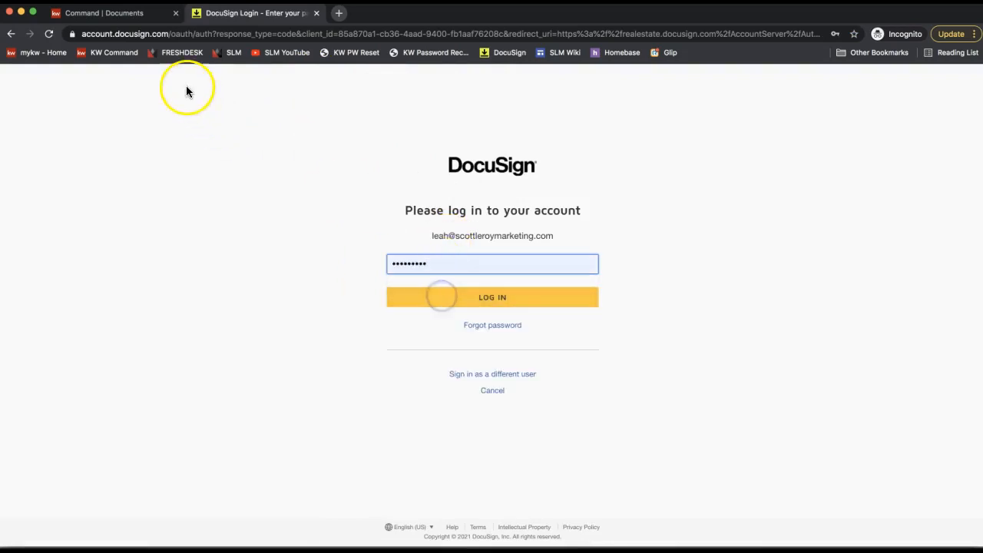
left_click(492, 298)
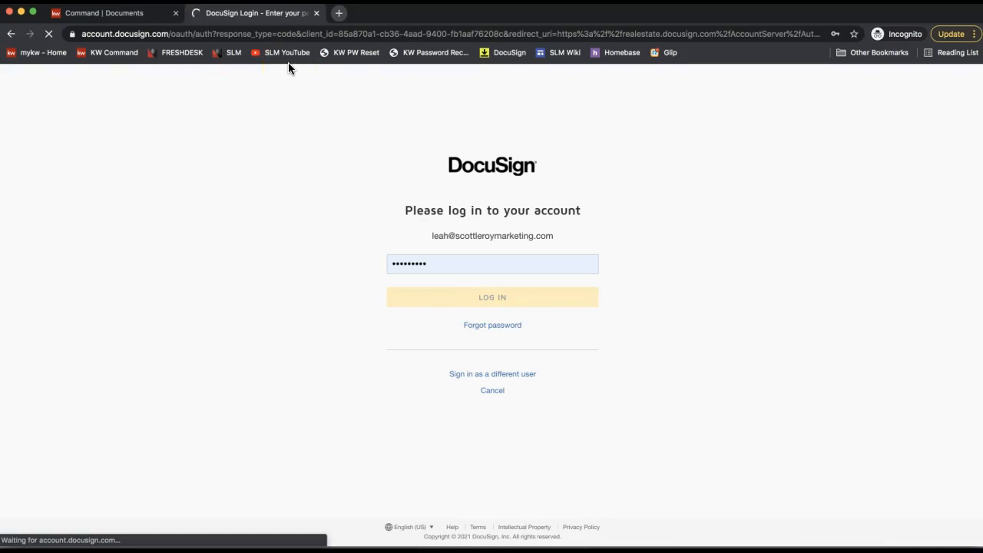
left_click(491, 299)
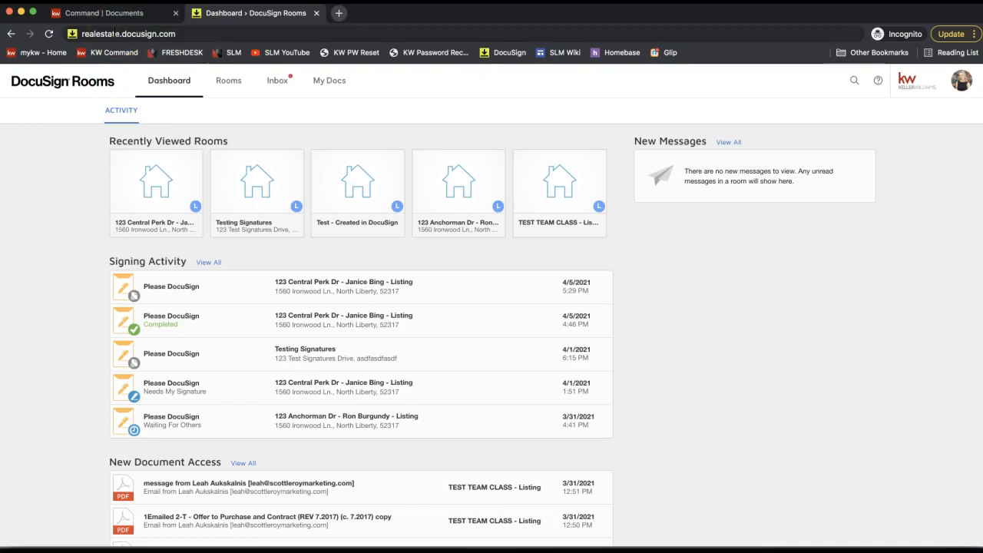
mouse_move(74, 258)
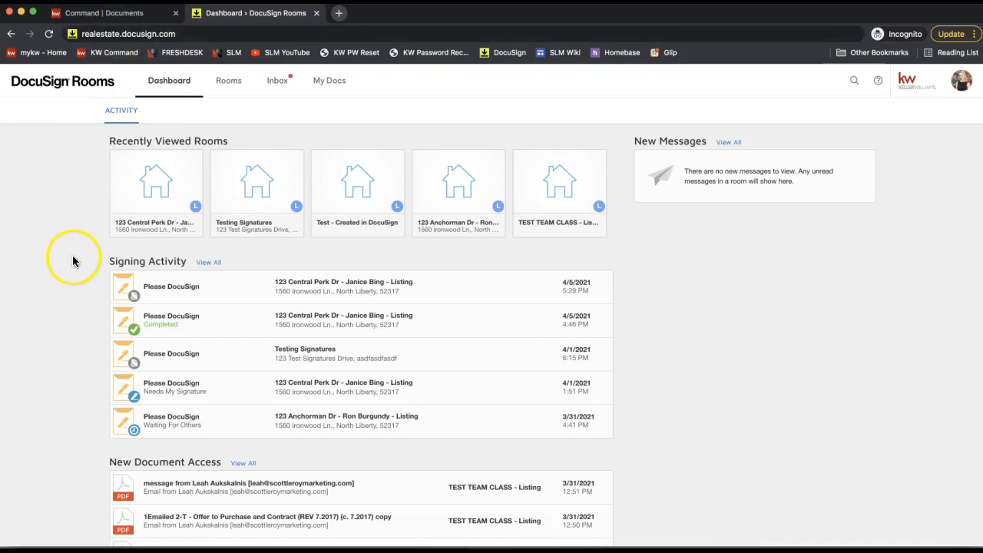
mouse_move(246, 202)
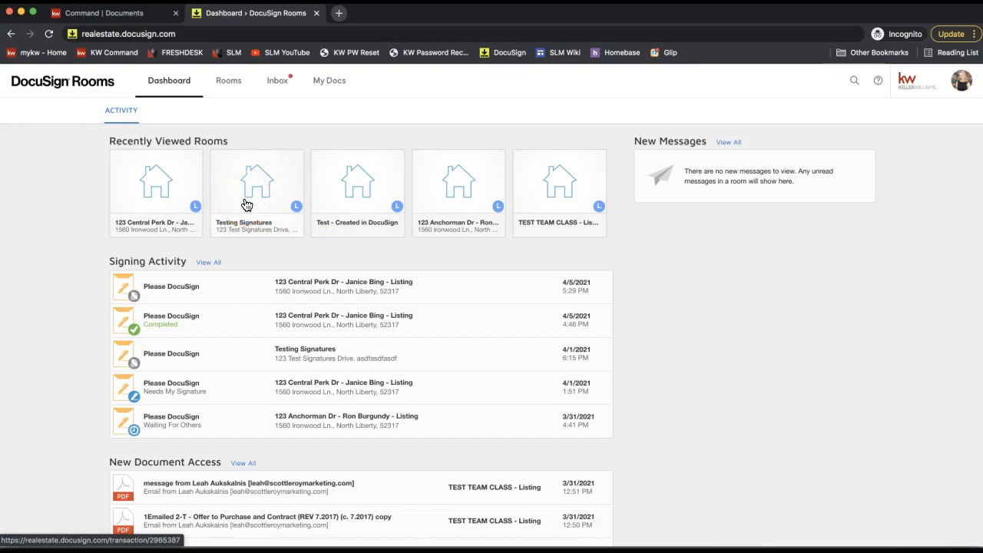
Enter the Testing Signatures room and list its signed listing and purchase agreements
left_click(256, 178)
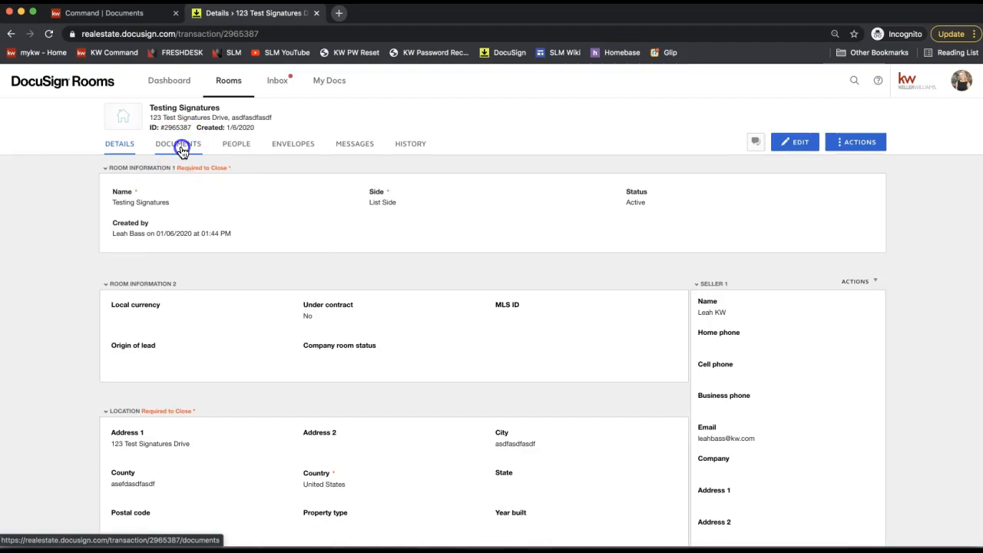
left_click(178, 145)
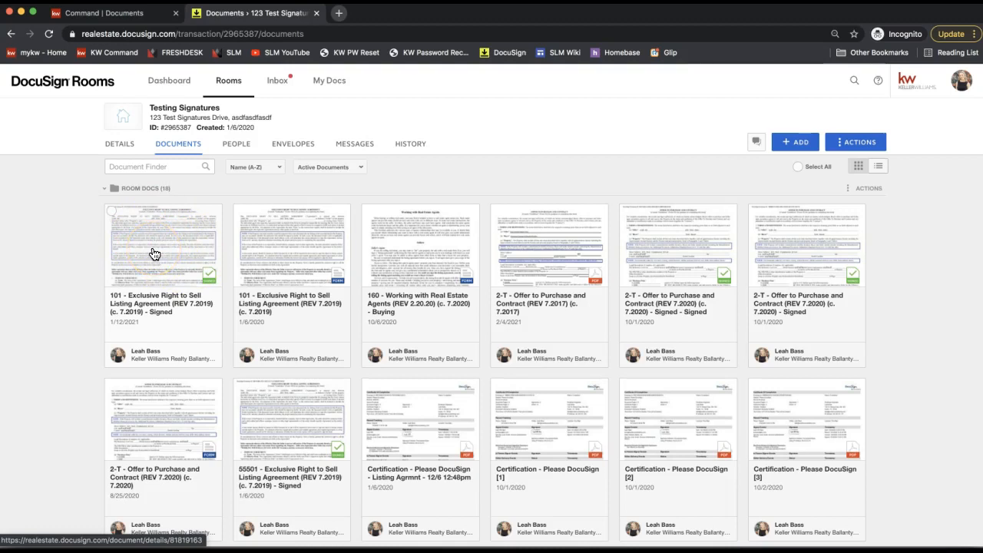
Select the signed 101 Exclusive Right to Sell Listing Agreement in the Testing Signatures room
left_click(163, 249)
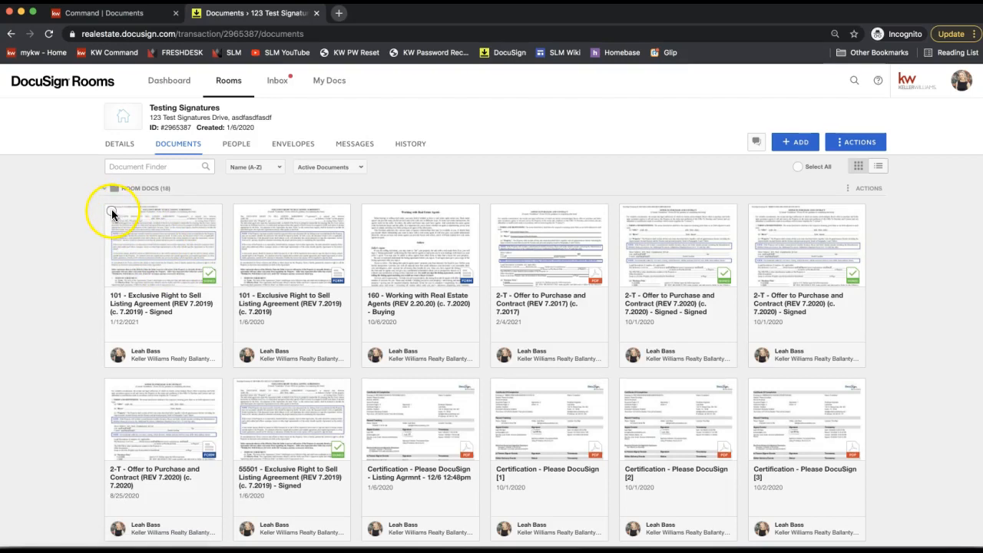
left_click(110, 212)
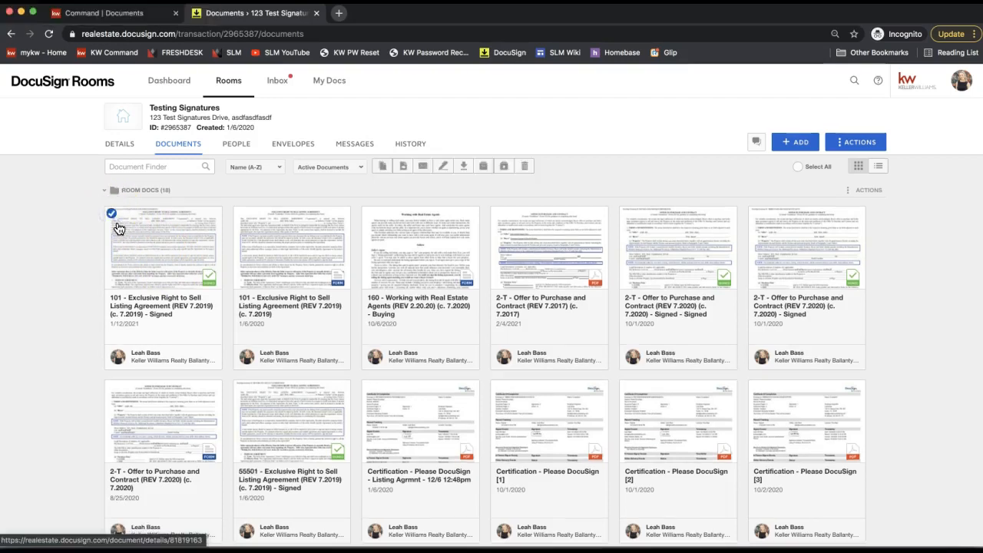
left_click(110, 212)
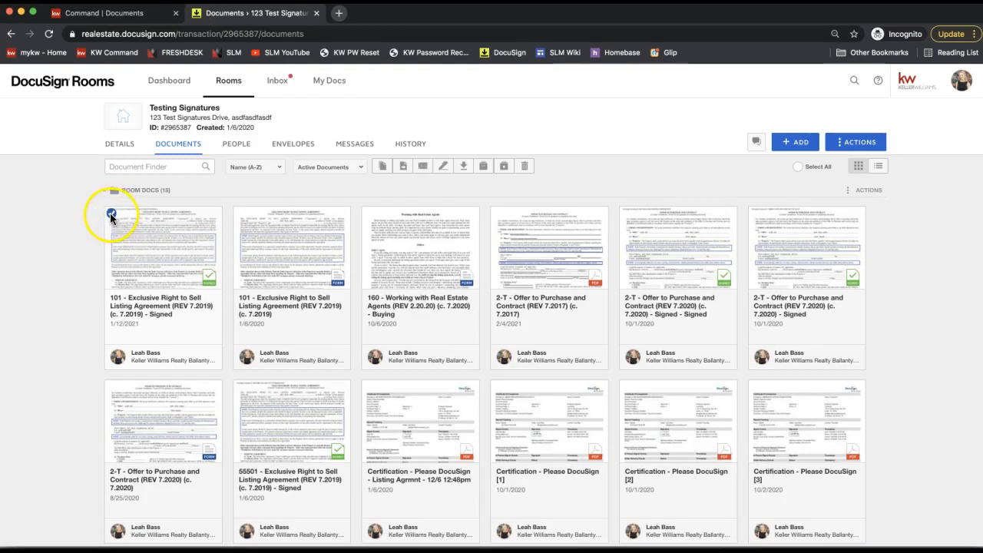
left_click(112, 212)
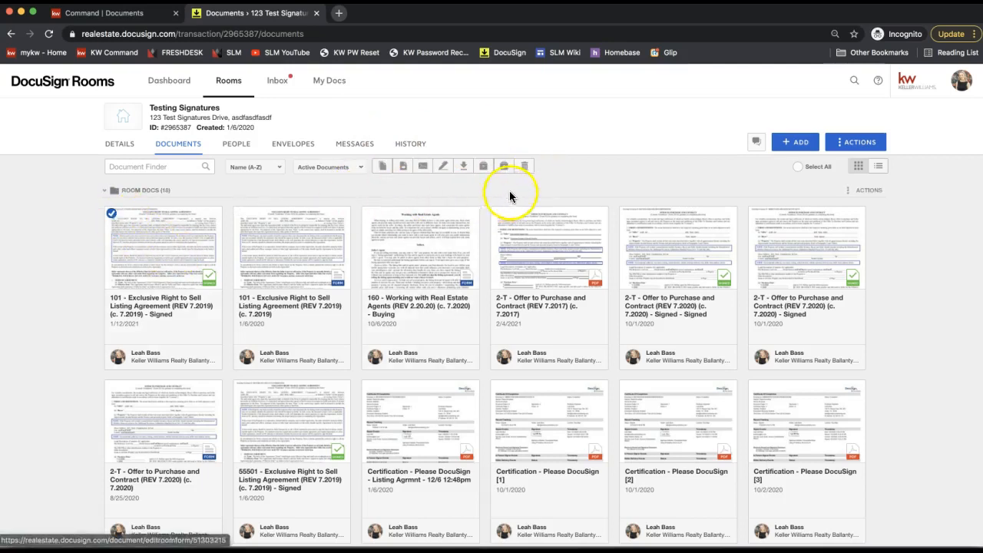
mouse_move(464, 166)
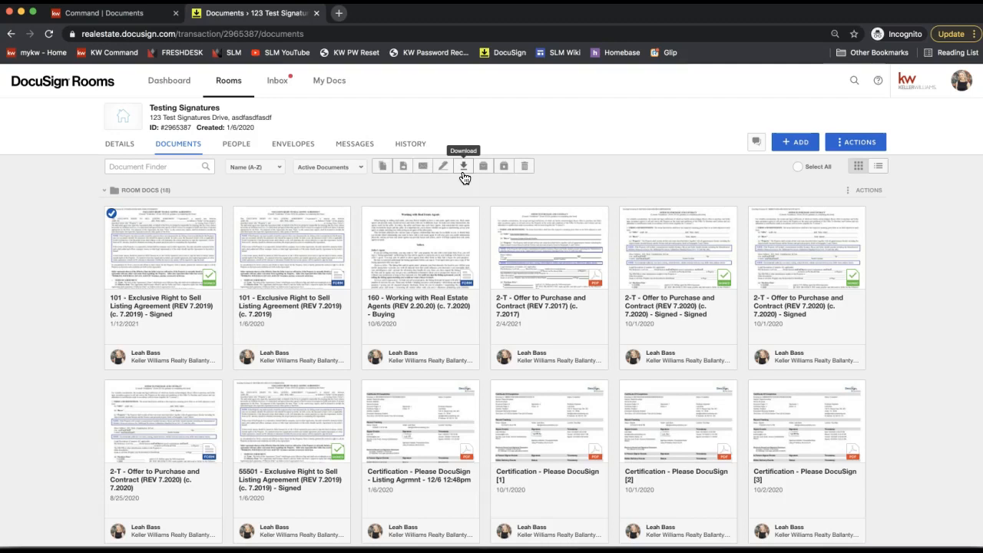
Download the selected listing agreement as a single PDF
left_click(464, 166)
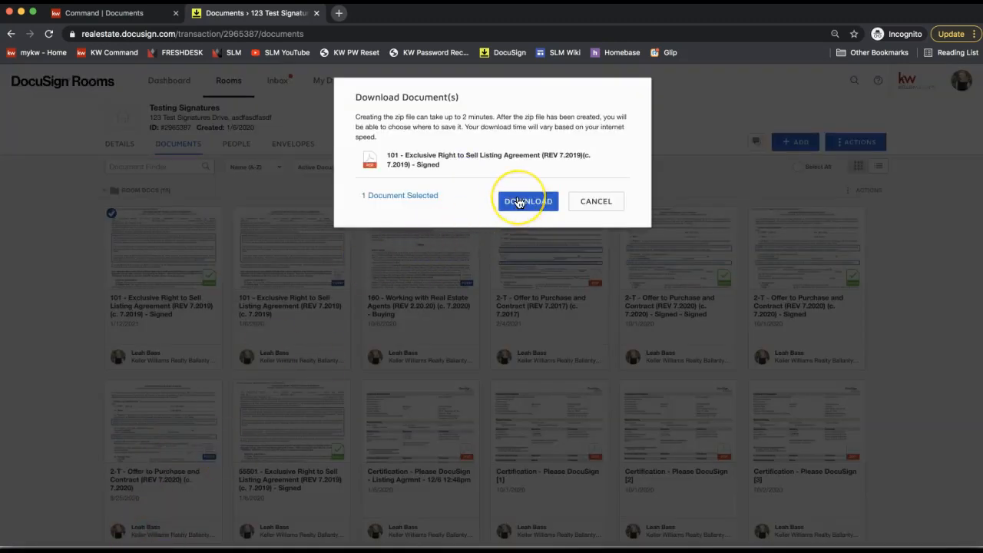
left_click(529, 201)
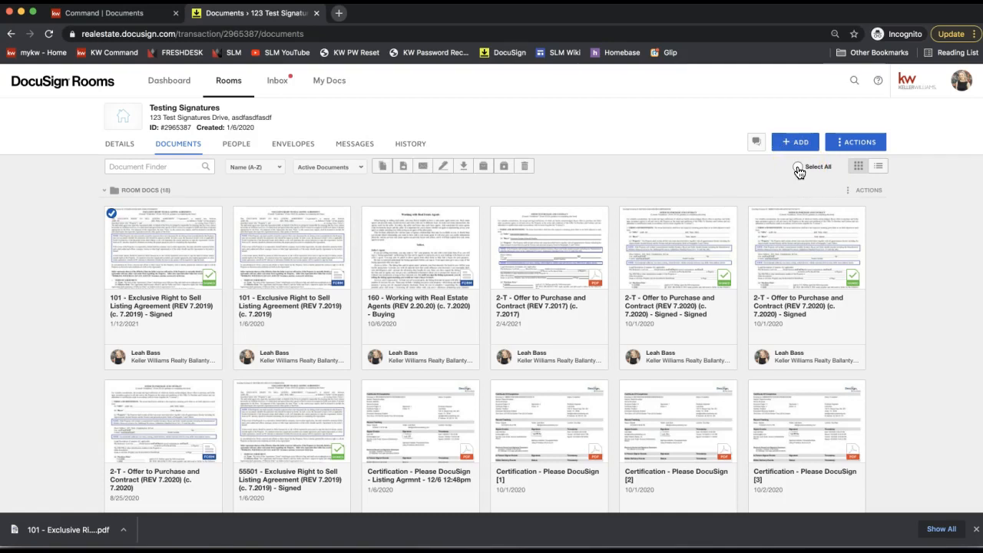
Select all 18 room documents and download them together as one zip archive
left_click(799, 166)
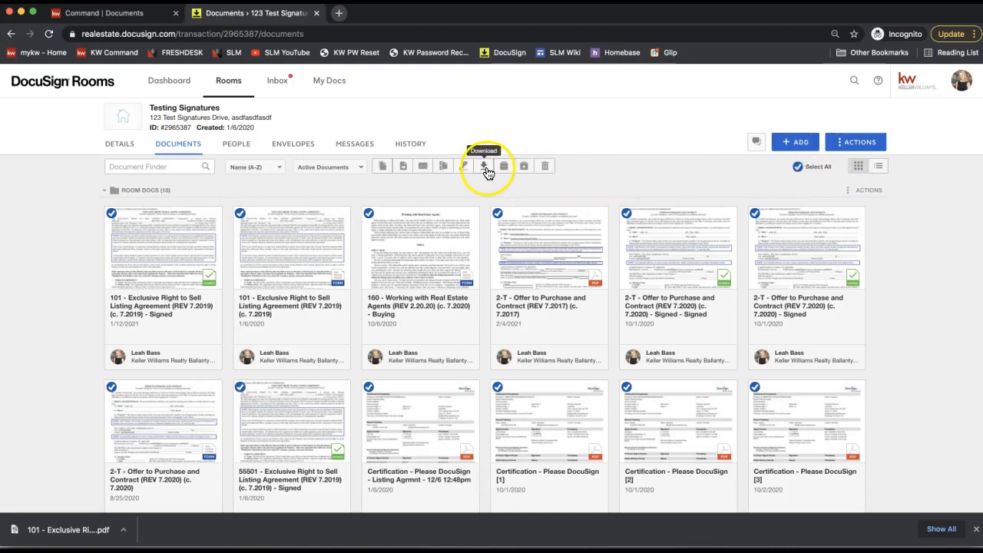
left_click(486, 166)
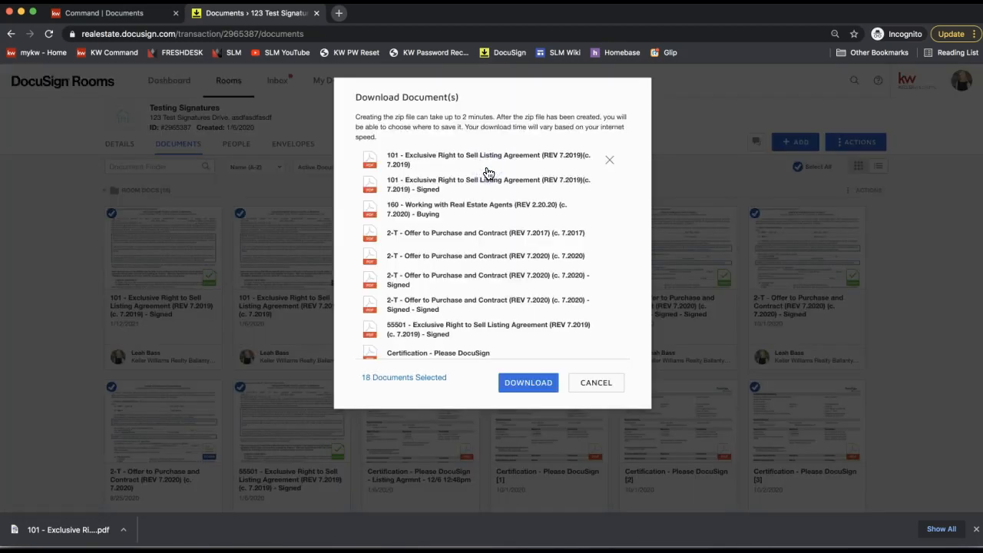
scroll("down", 3)
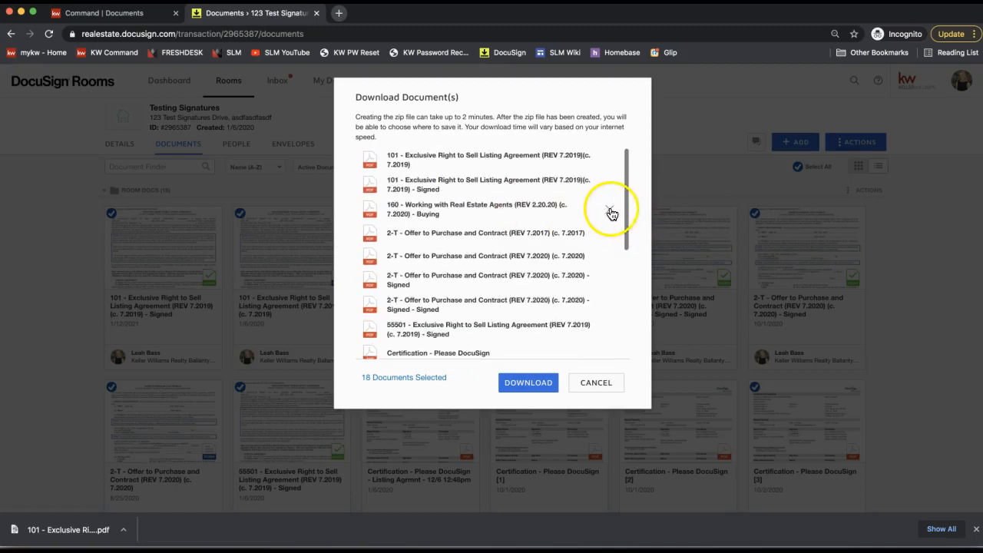
scroll("down", 3)
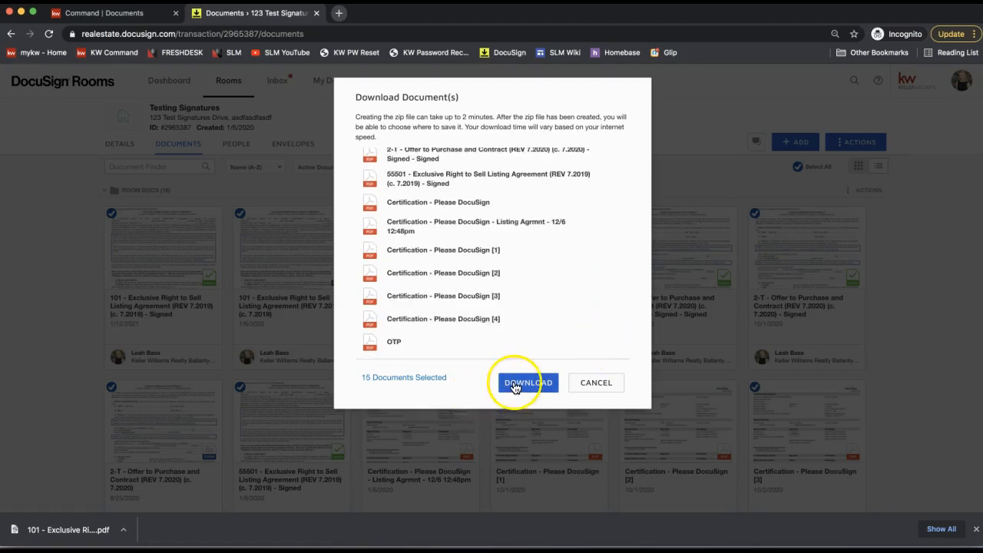
left_click(528, 382)
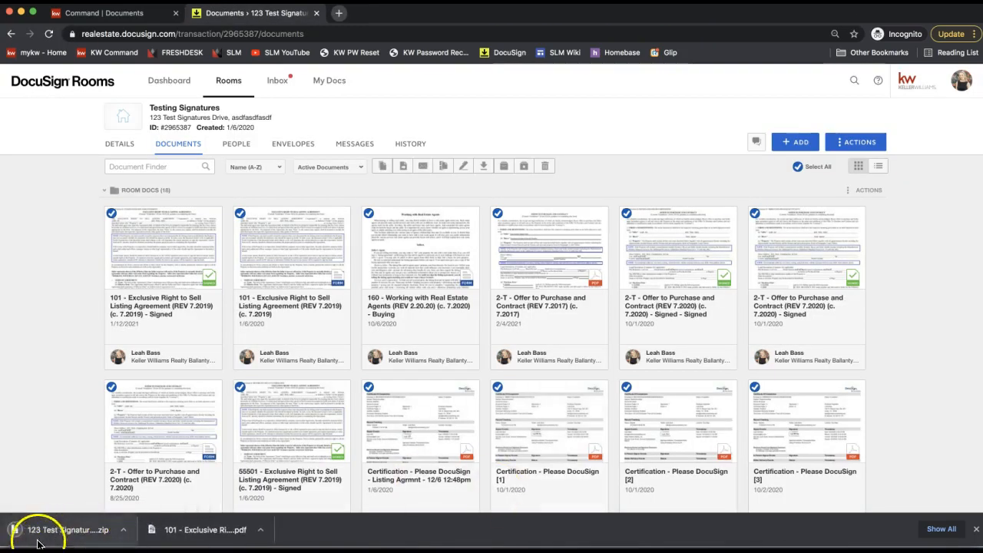
mouse_move(68, 537)
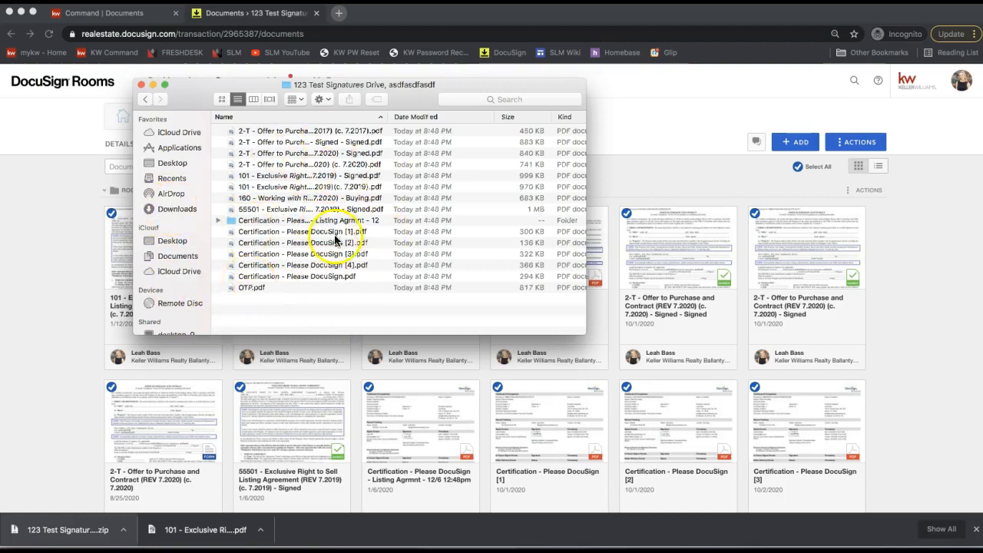
Unpack the 123 Test Signatures Drive archive, review its PDFs in Finder, and close the window
left_click(179, 209)
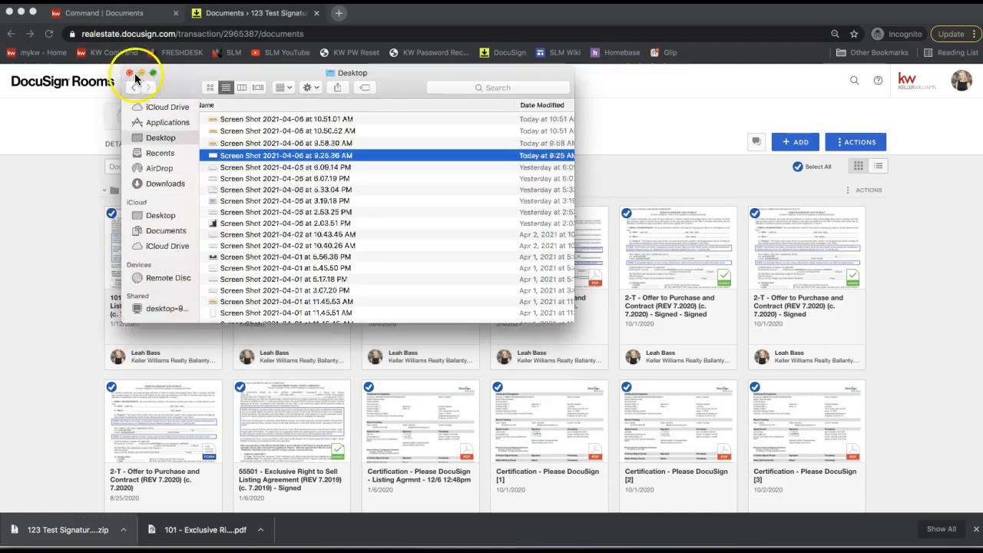
left_click(129, 73)
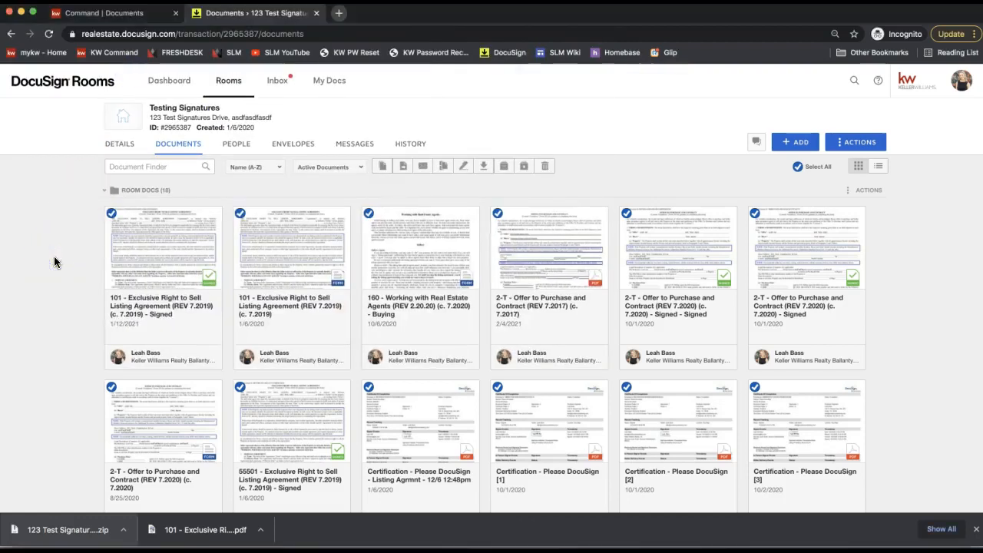